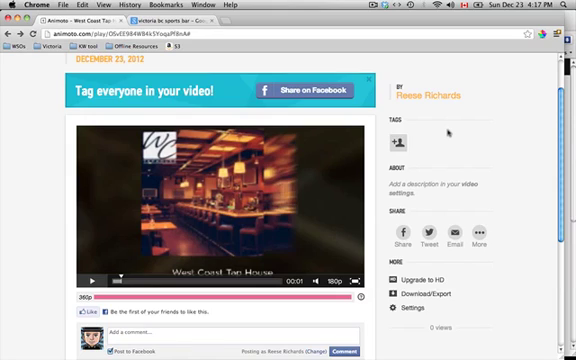
Step: Select the imported West Coast Tap House event clip dated December 23, 2012
scroll("down", 3)
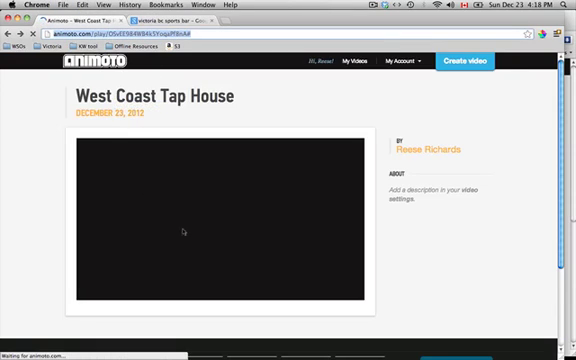
scroll("down", 3)
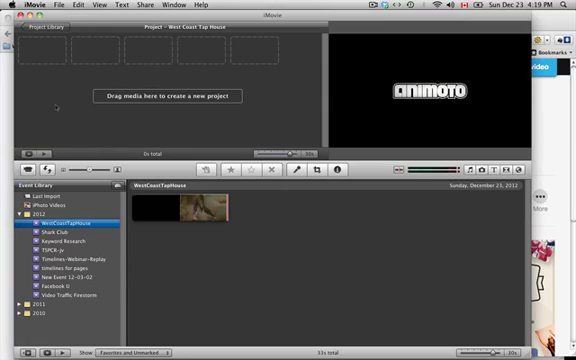
left_click(56, 4)
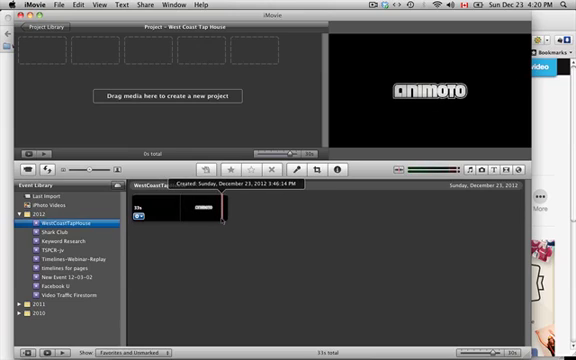
Step: Add the clip portion before the Animoto logo to the project browser
left_click(222, 204)
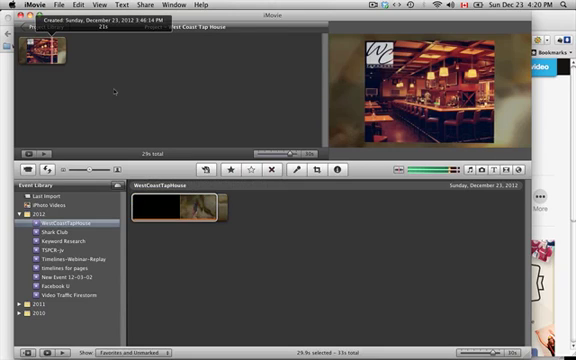
left_click(54, 6)
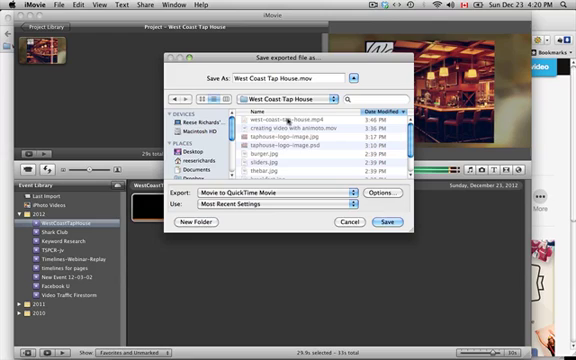
Step: Export via QuickTime as West Coast Tap House.mov into its folder
left_click(386, 224)
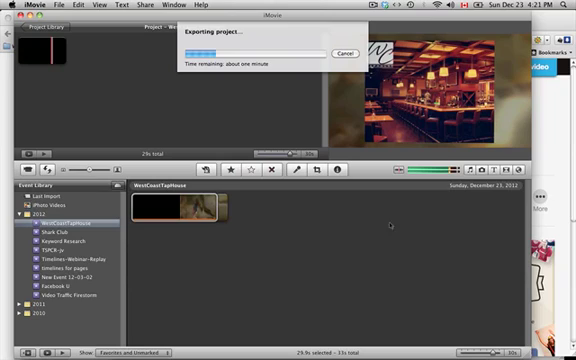
Step: Let the export finish so West Coast Tap House.mov appears in VLC's playlist
left_click(430, 8)
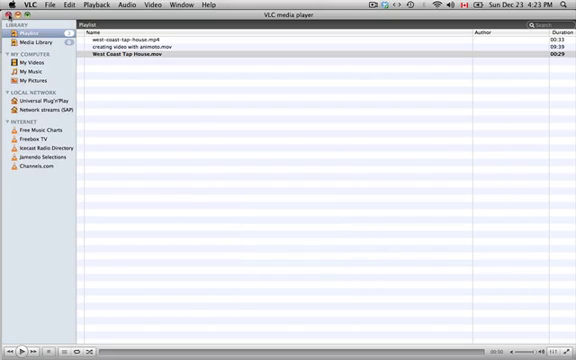
Step: Bring up VLC's application menu over the playlist with the exported movie
left_click(18, 4)
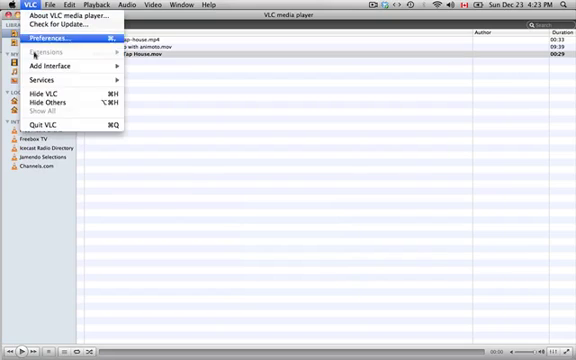